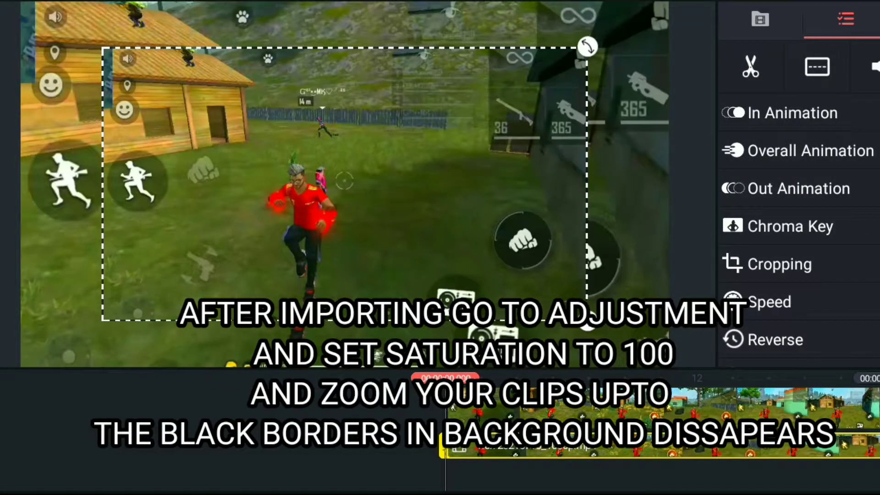
Step: Check the colour filter list, then duplicate the gameplay clip as an overlay layer
scroll(down, 3)
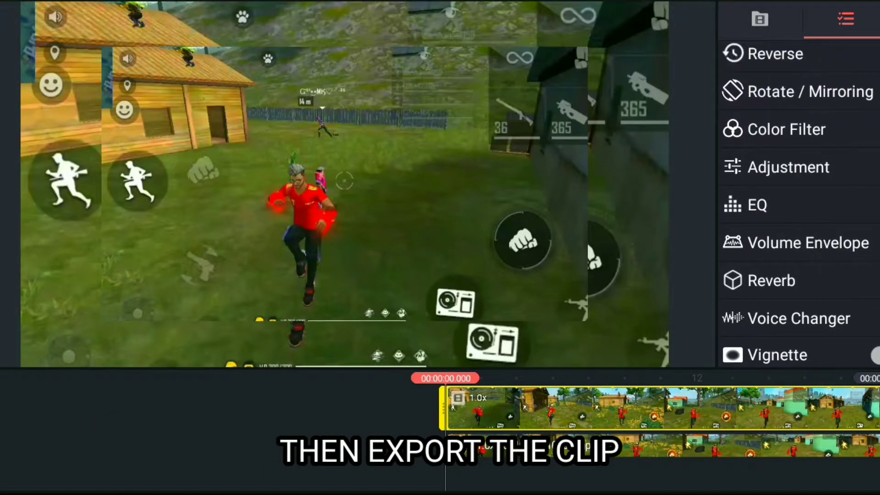
click(785, 130)
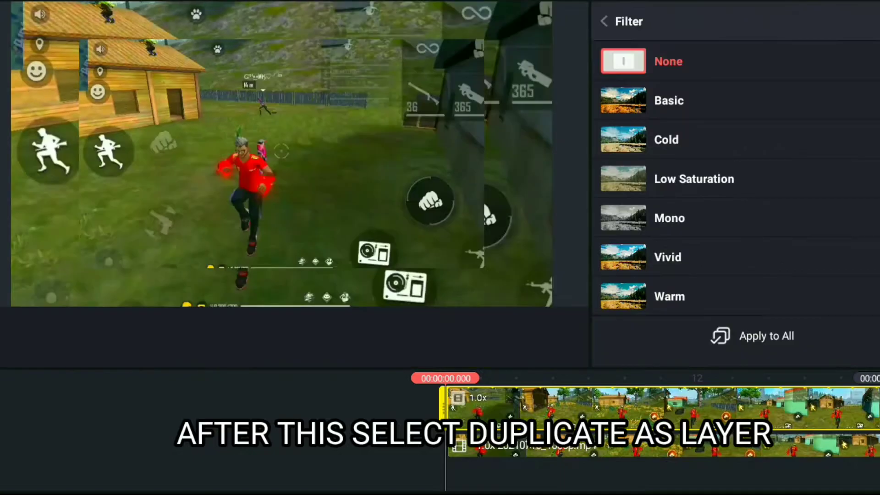
click(669, 217)
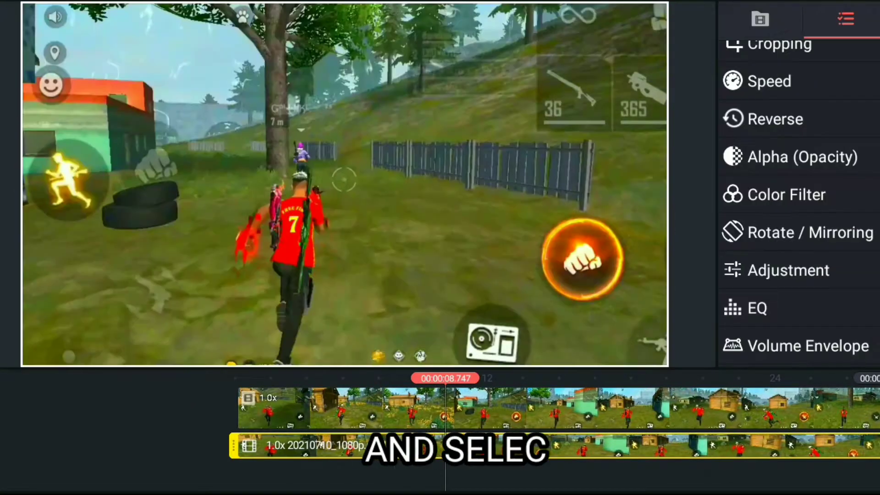
Step: Enable chroma key on the layer with a green key colour and widen the keying
scroll(down, 3)
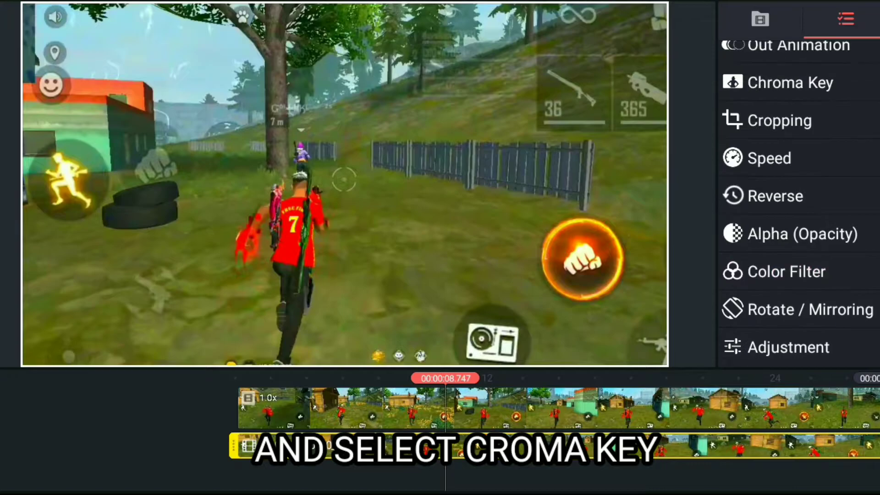
click(788, 82)
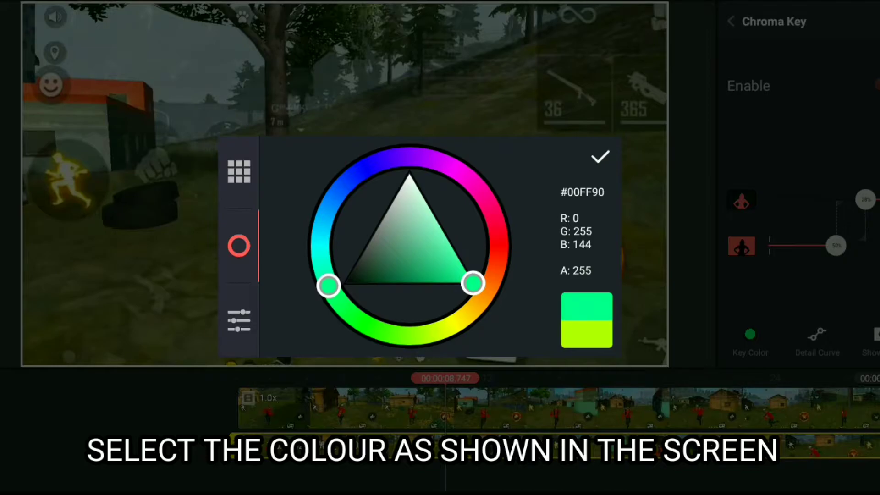
click(600, 157)
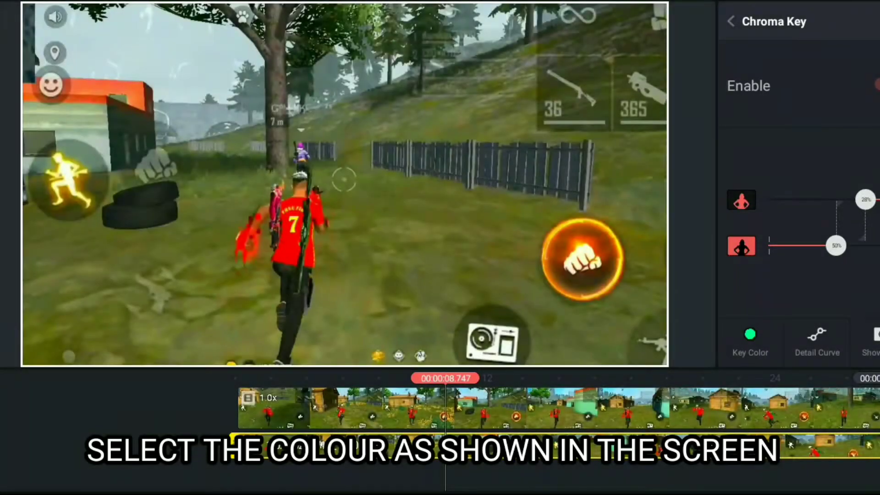
drag(835, 245, 862, 245)
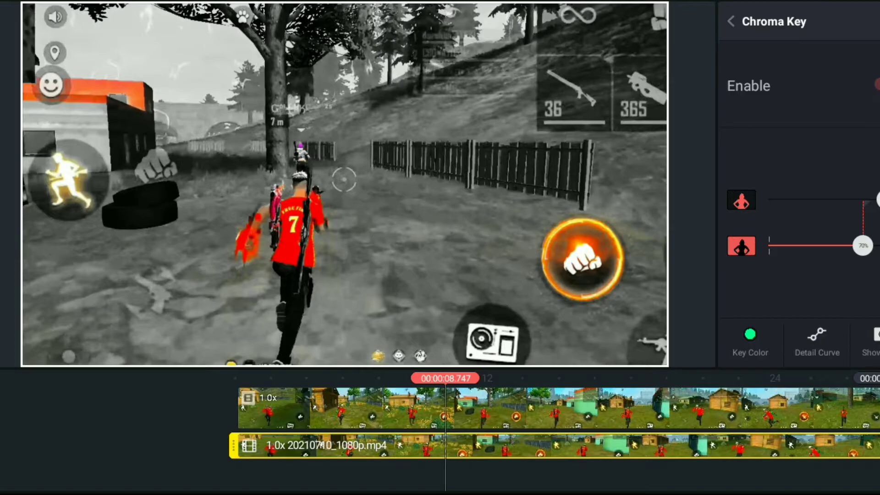
Step: Adjust the chroma key threshold sliders so only the red character stays coloured
drag(862, 244, 867, 244)
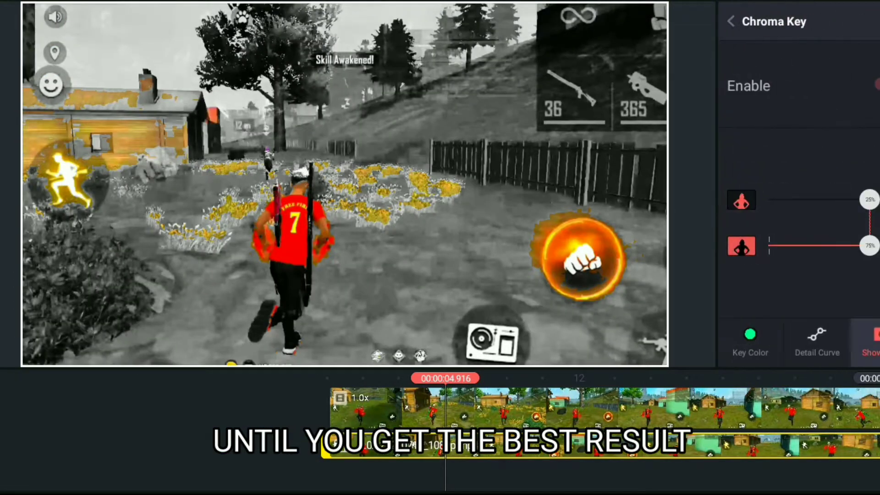
drag(867, 245, 836, 246)
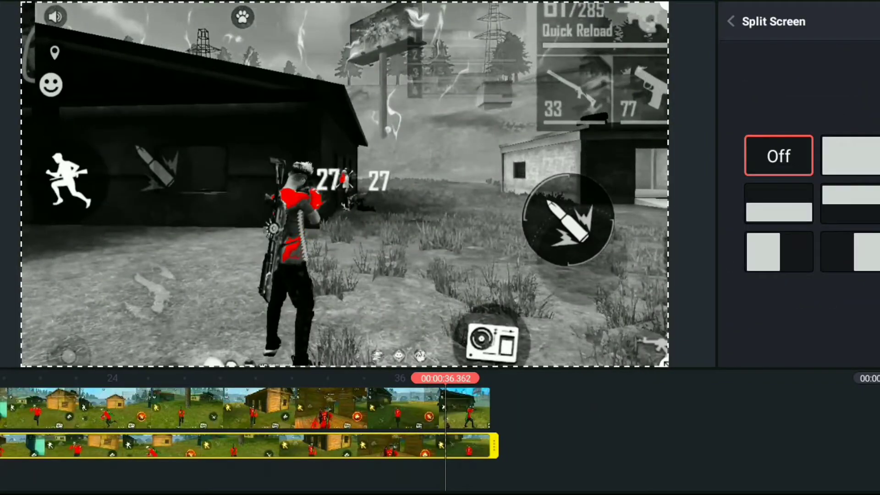
Step: Export the project as an FHD 1080p, 60 fps video
click(730, 21)
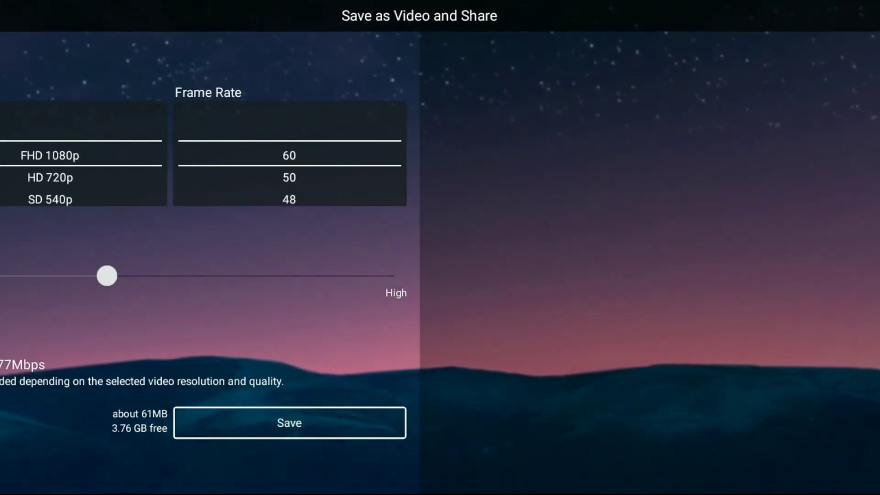
click(289, 422)
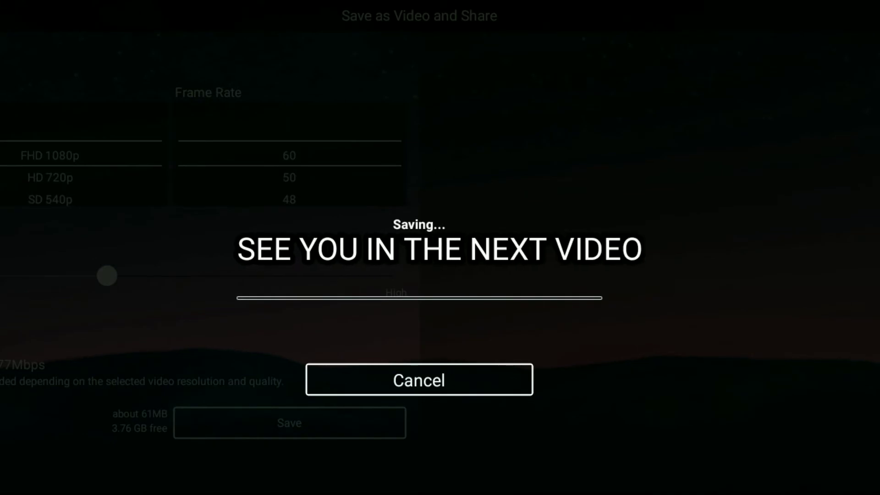